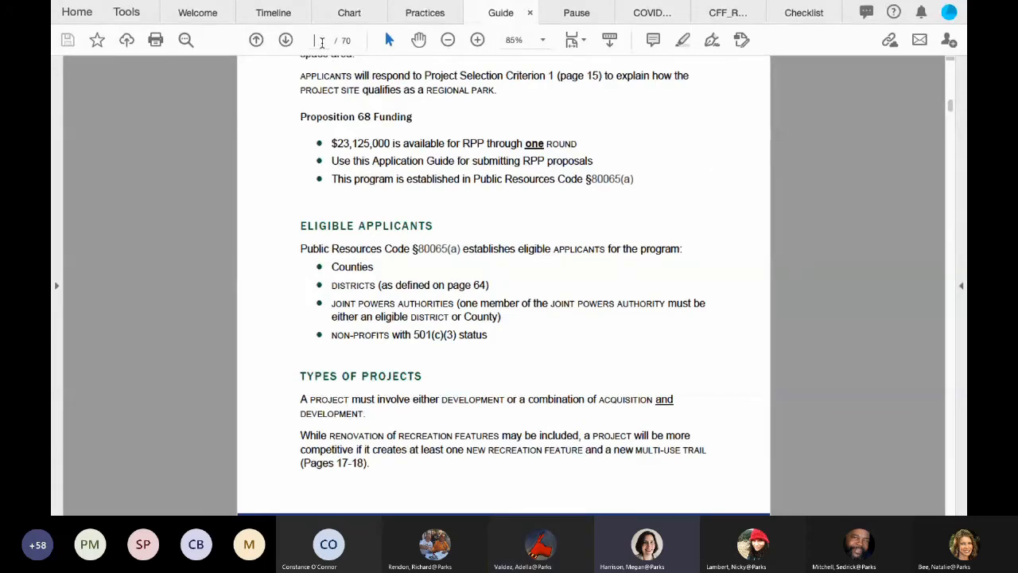
pyautogui.scroll(-3)
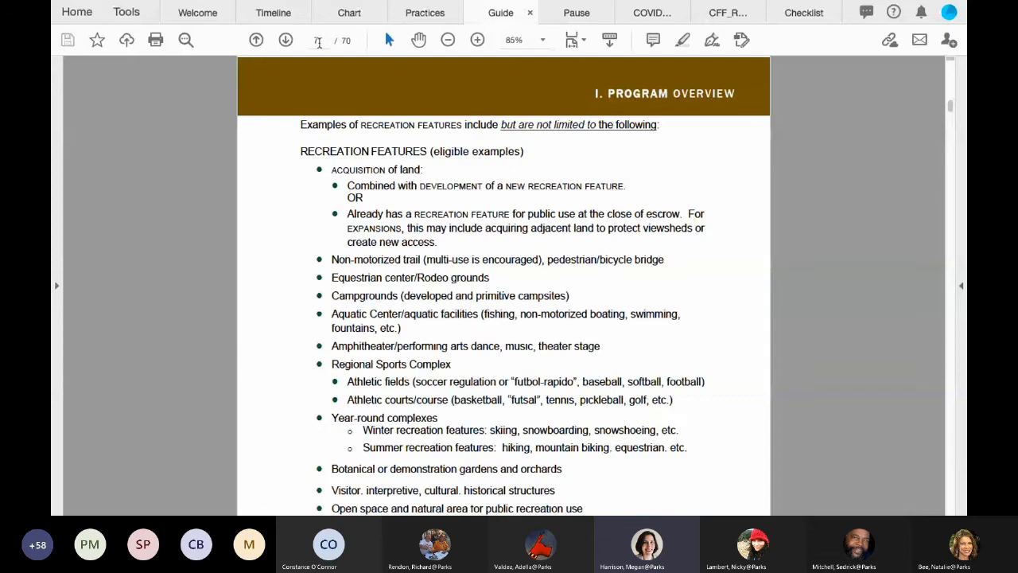
pyautogui.scroll(-3)
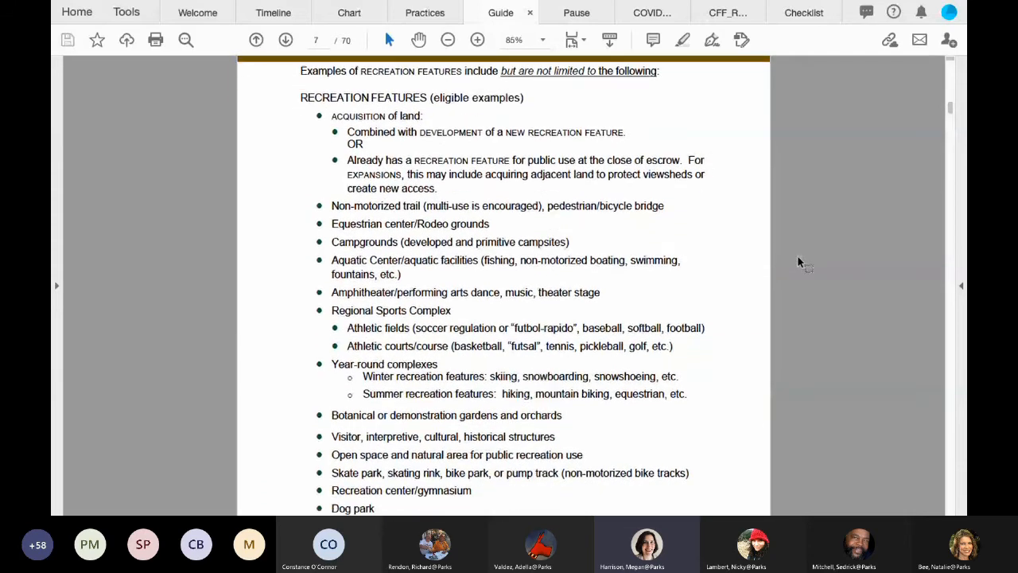
pyautogui.scroll(-3)
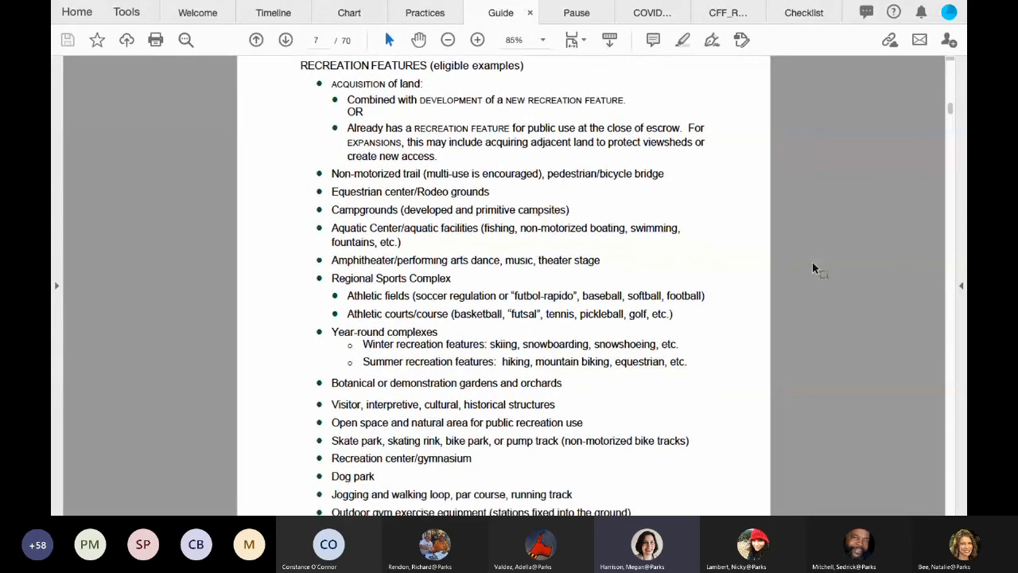
pyautogui.moveTo(932, 350)
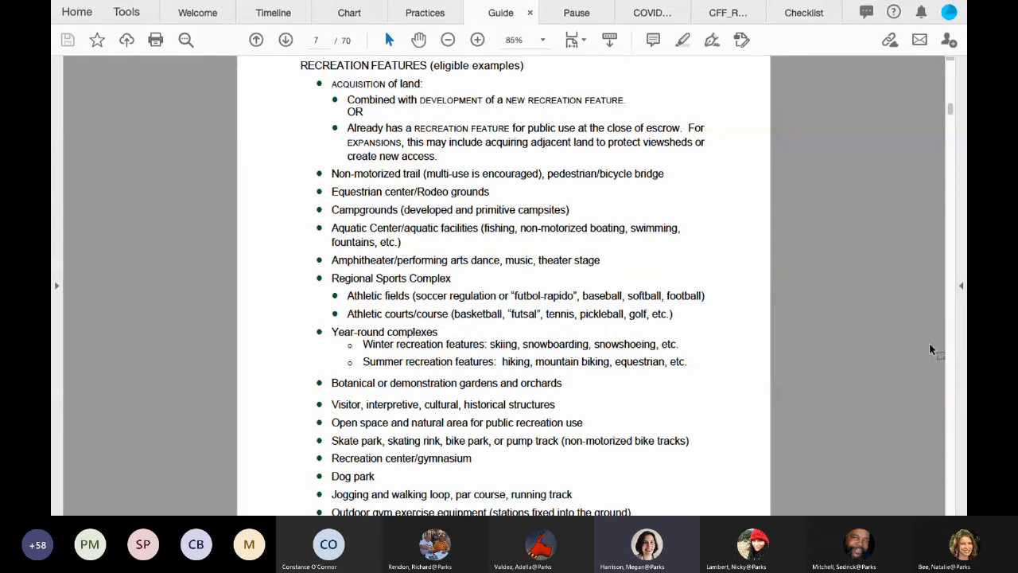
pyautogui.scroll(-3)
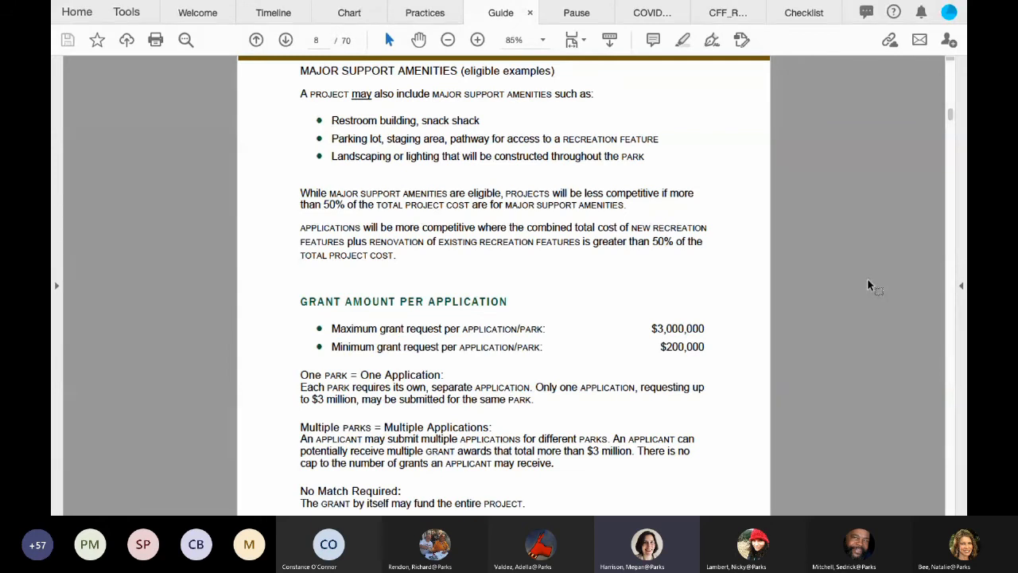
pyautogui.scroll(-3)
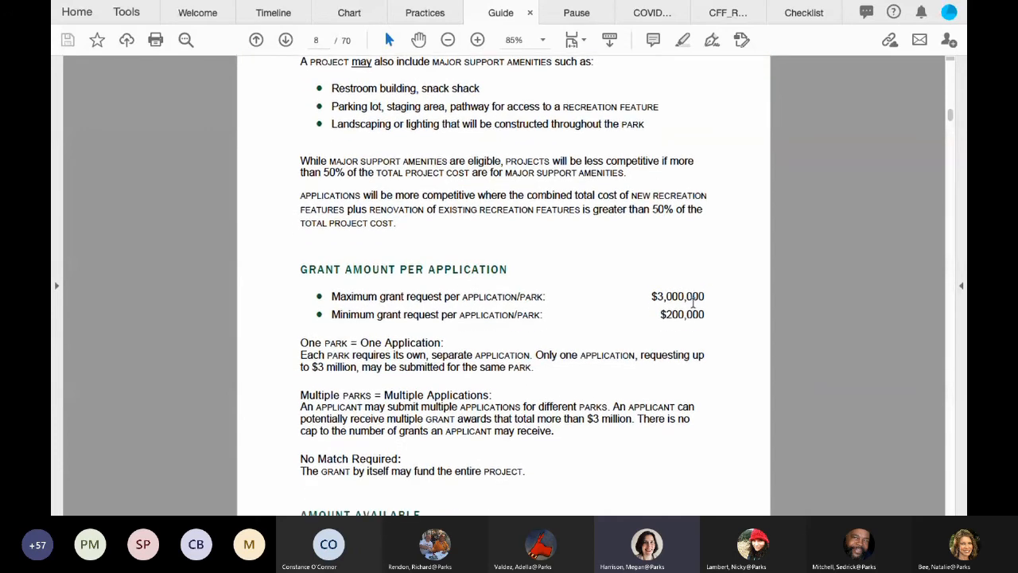
pyautogui.scroll(-3)
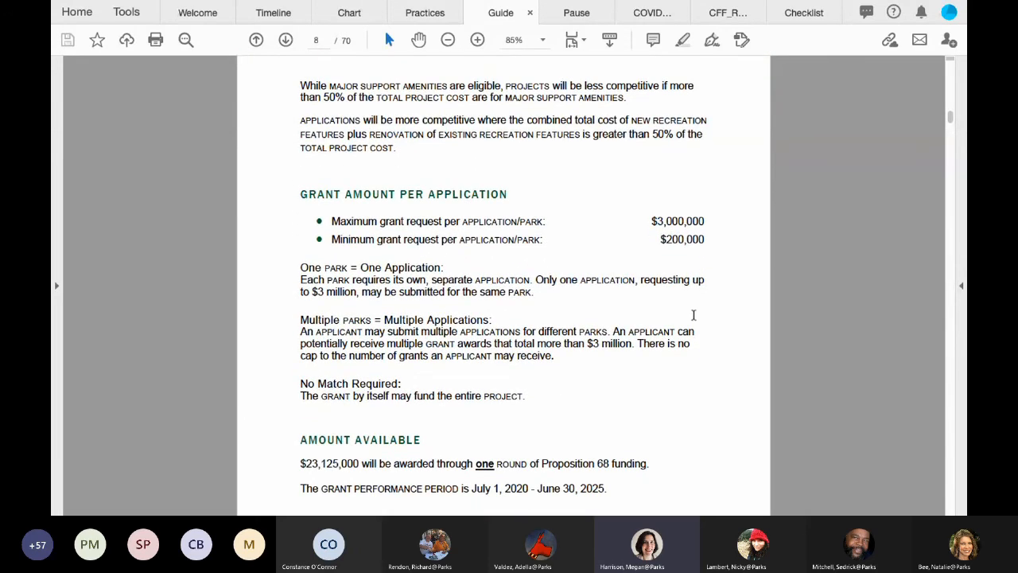
pyautogui.moveTo(781, 356)
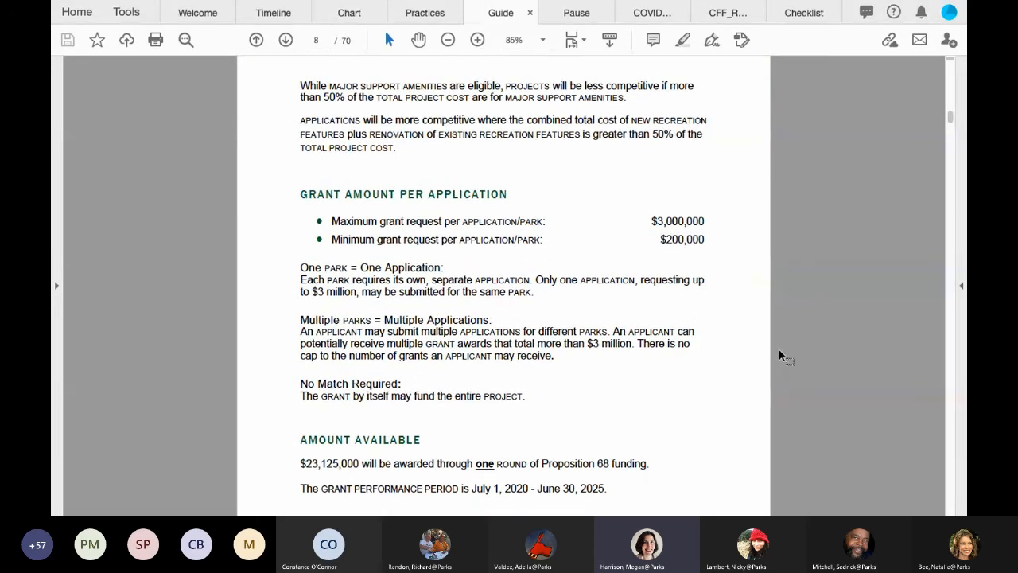